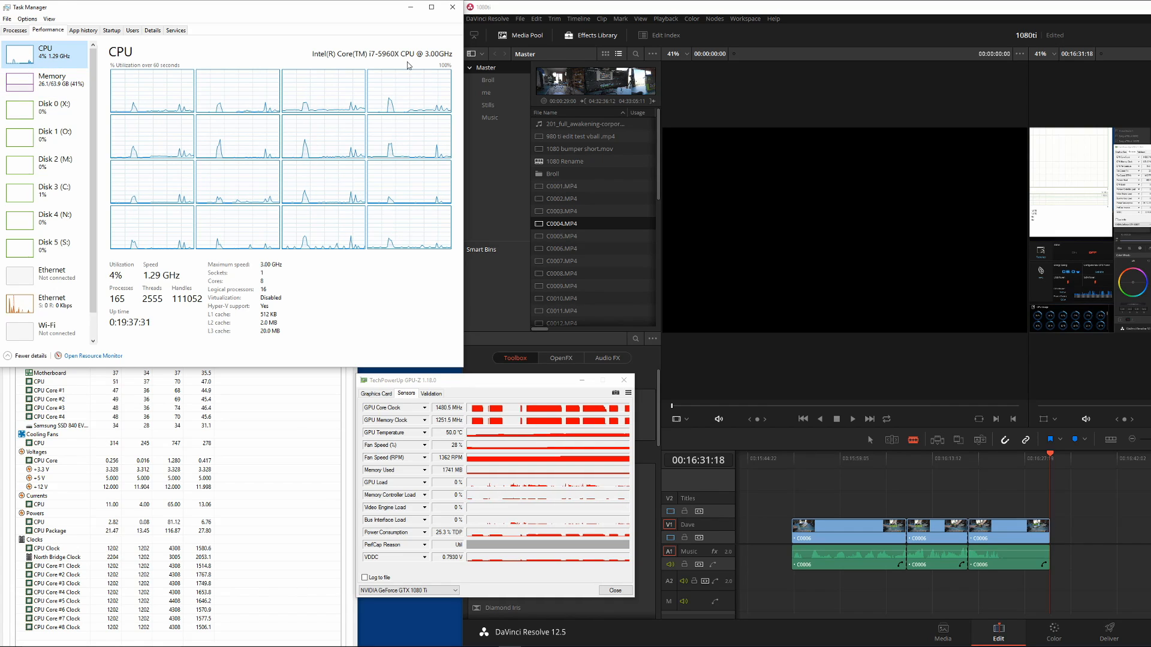
- Review the memory graph and the activity of Disks 2 (M:), 5 (S:), 3 (C:) and 4 (N:)
left_click(48, 79)
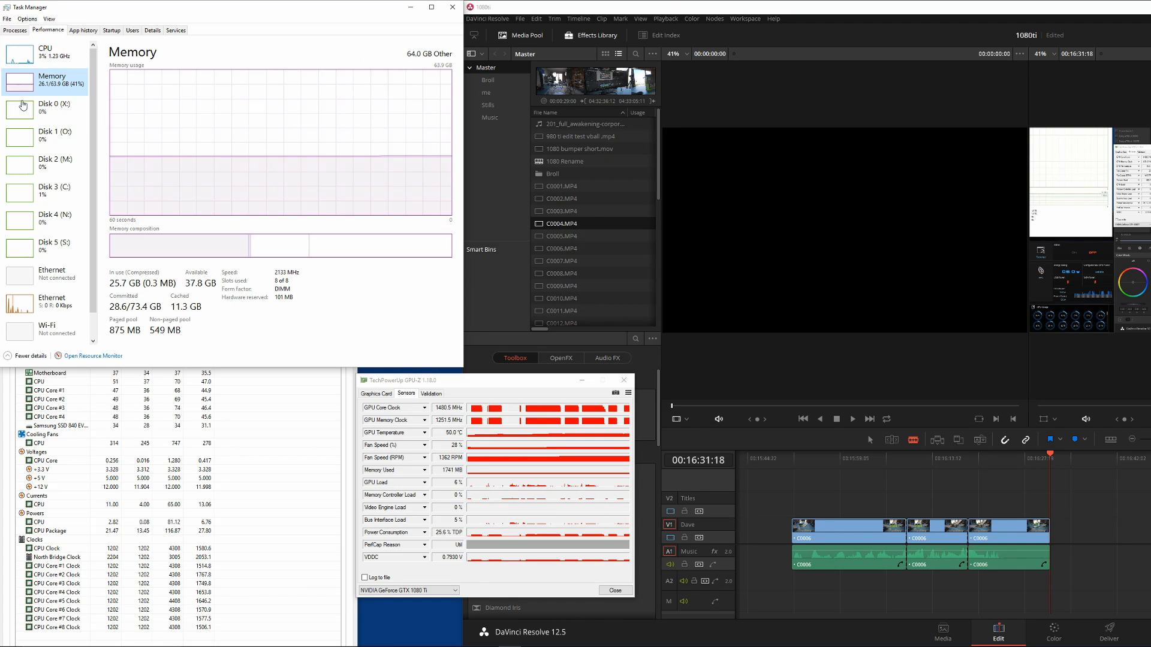
left_click(44, 162)
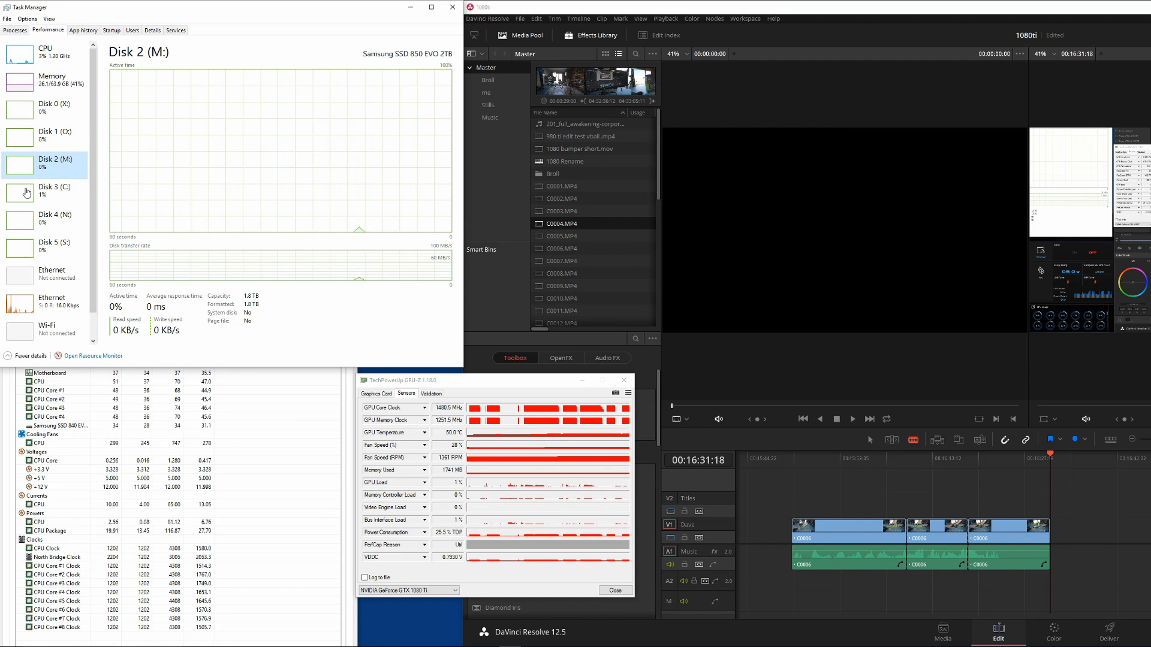
left_click(45, 247)
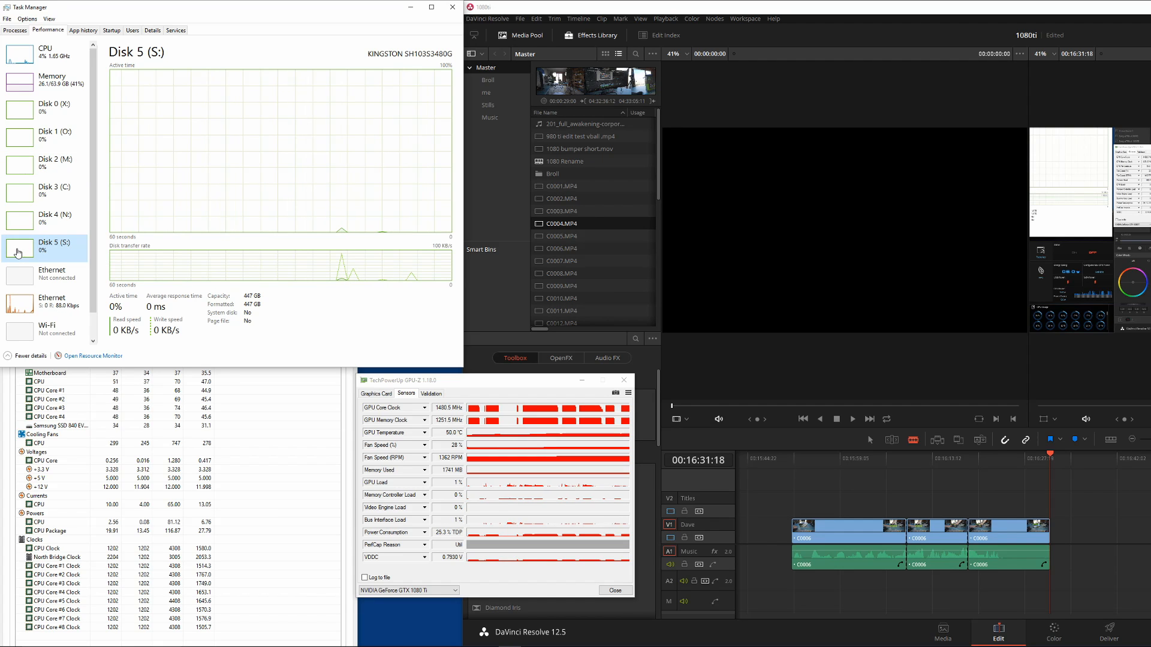
left_click(44, 191)
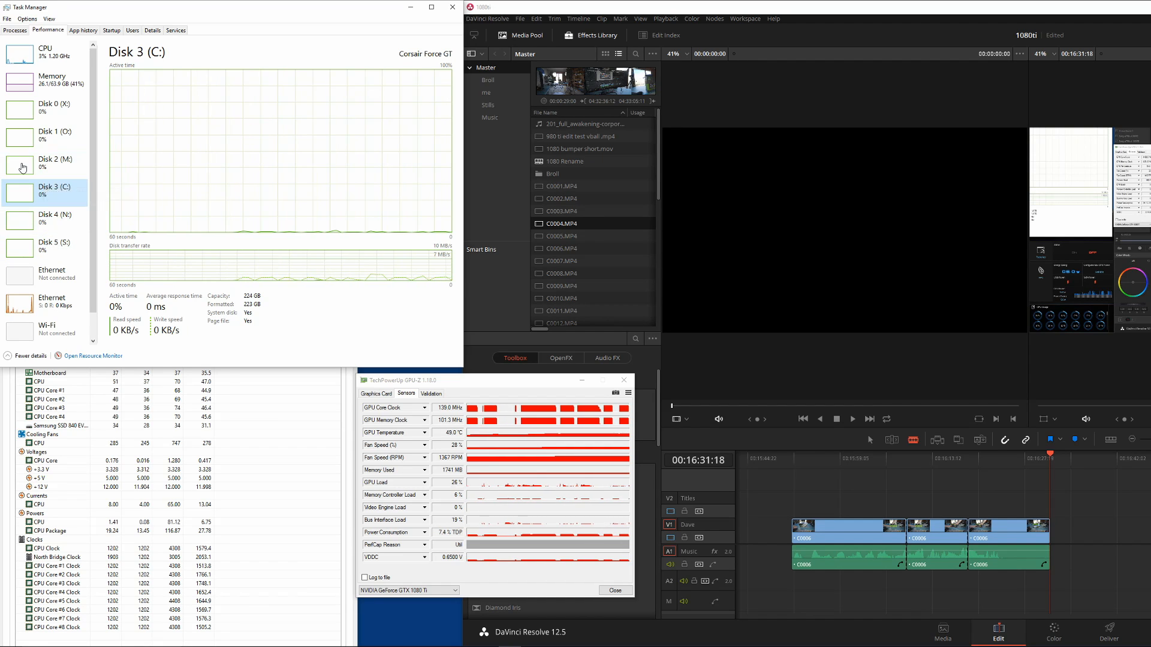
left_click(56, 218)
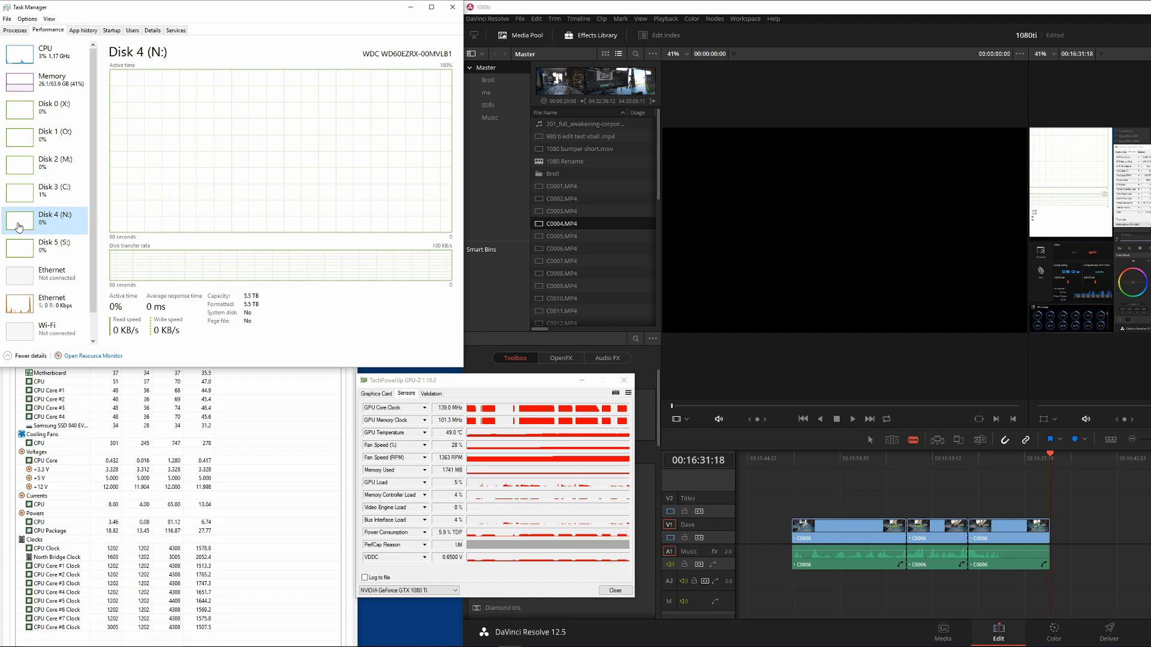
mouse_move(51, 108)
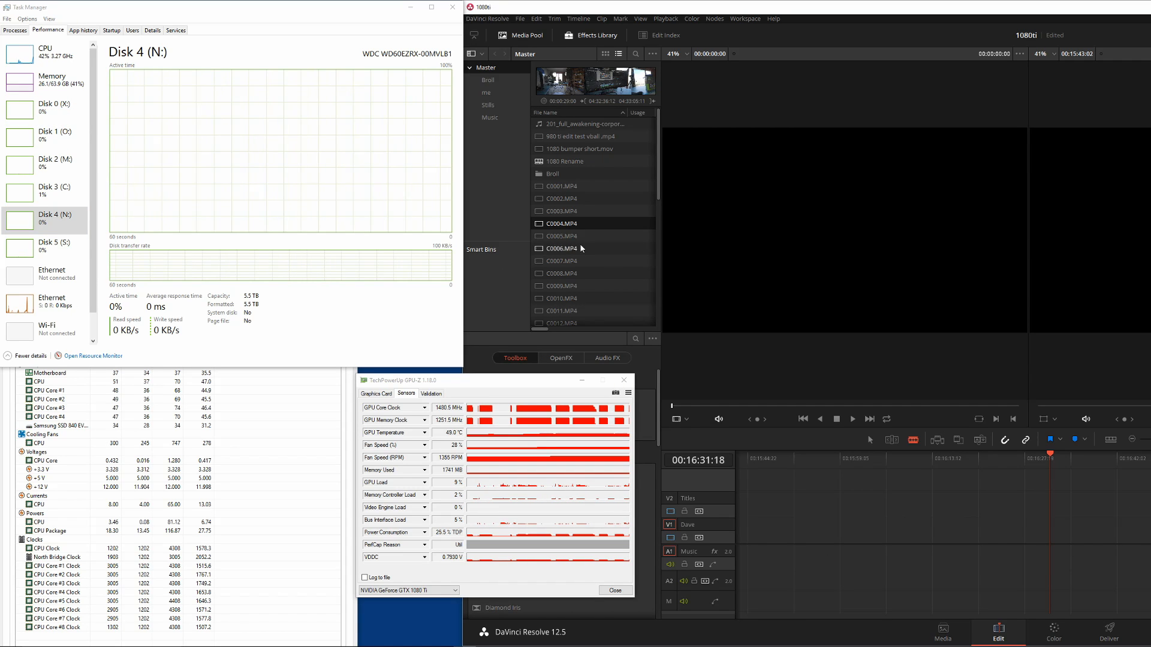
- Choose C0006.MP4 in the Media Pool as the clip for the timeline
left_click(560, 249)
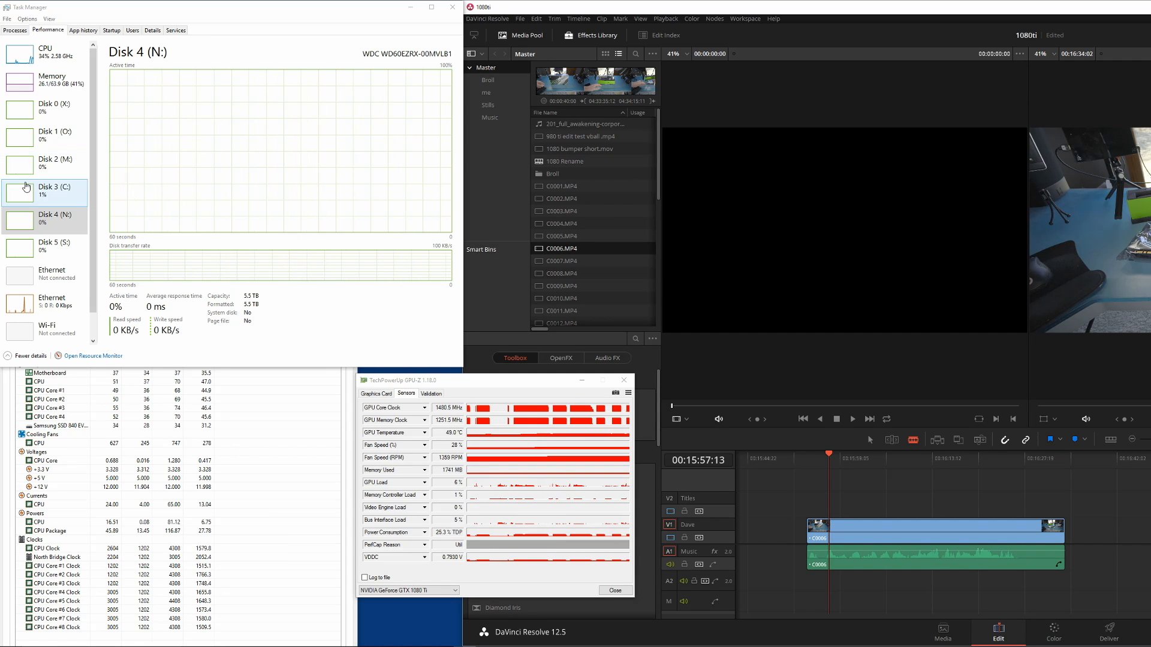
- Play C0006 from near its start while checking Disk 2 (M:) and Disk 5 (S:) activity
left_click(46, 162)
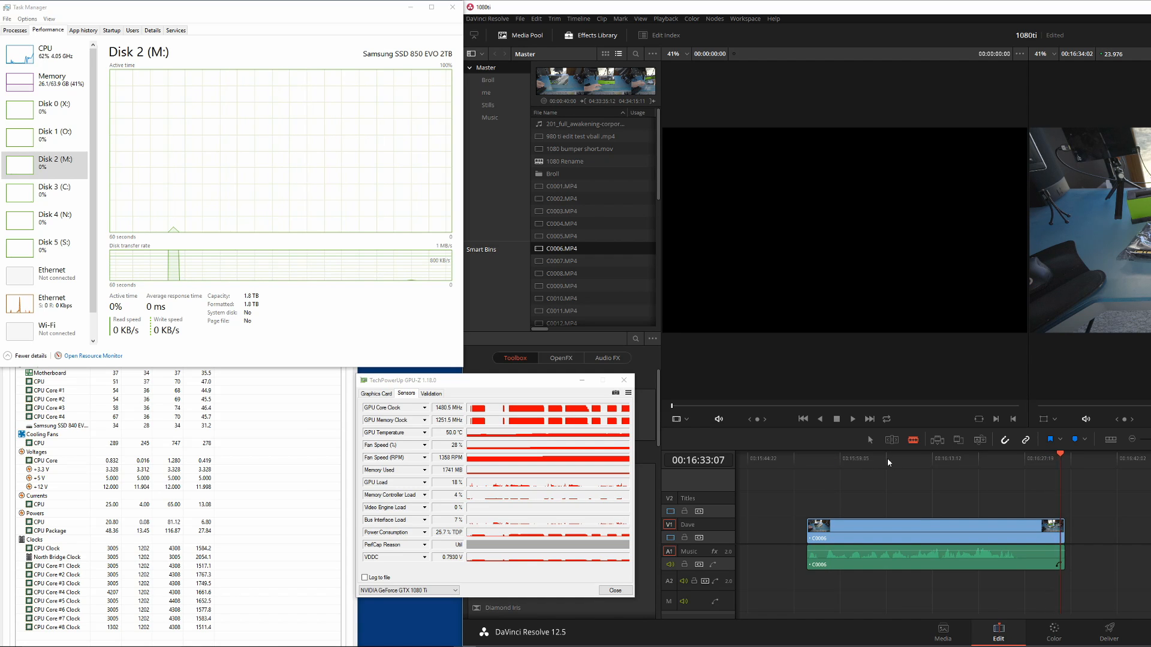
left_click(842, 458)
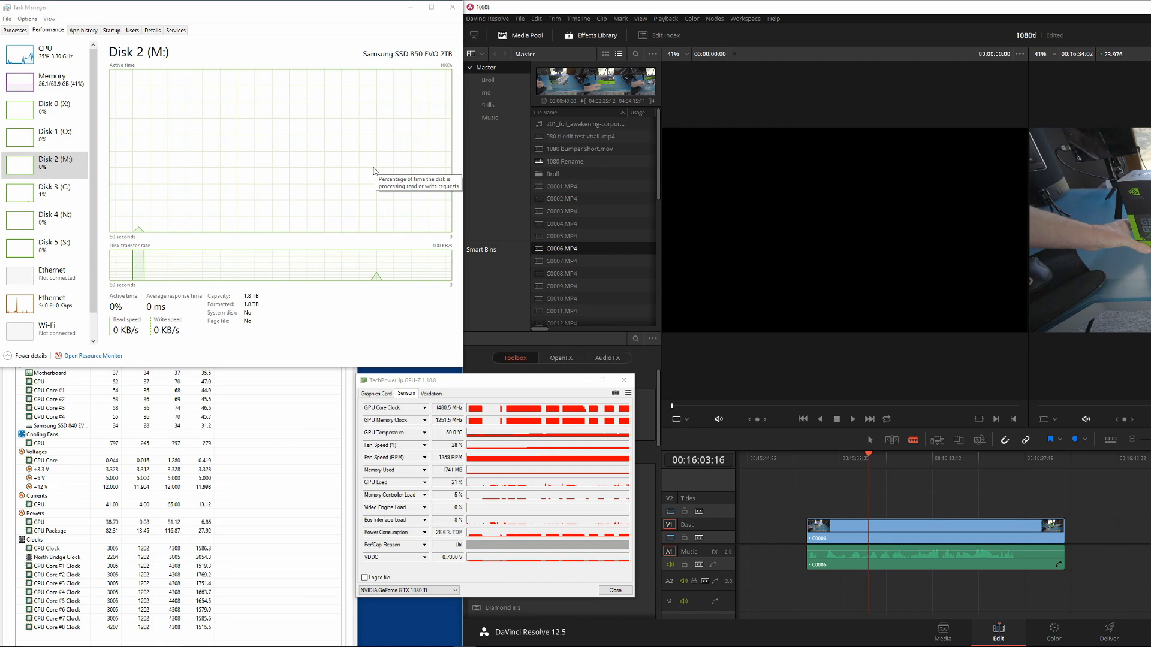
left_click(53, 246)
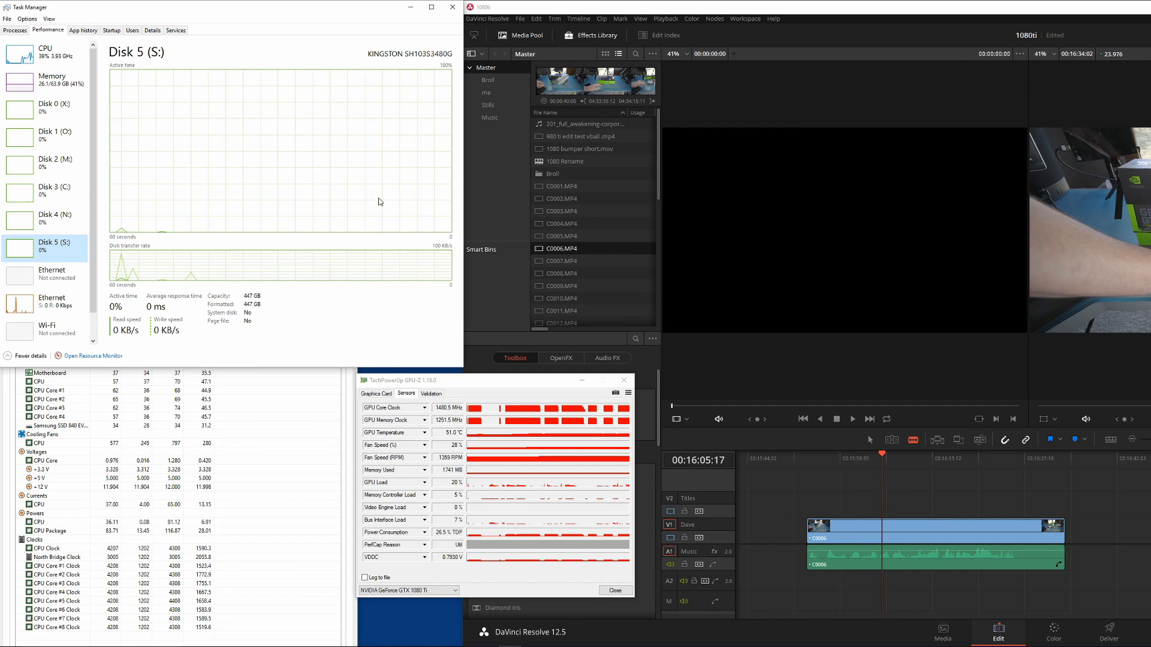
mouse_move(34, 191)
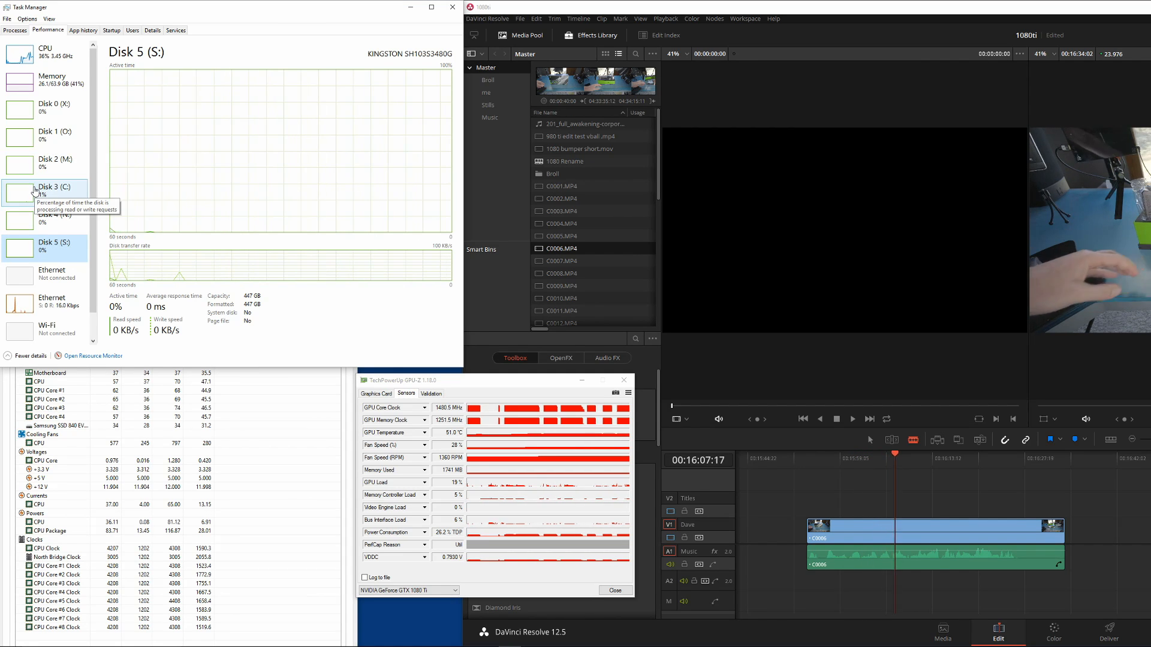